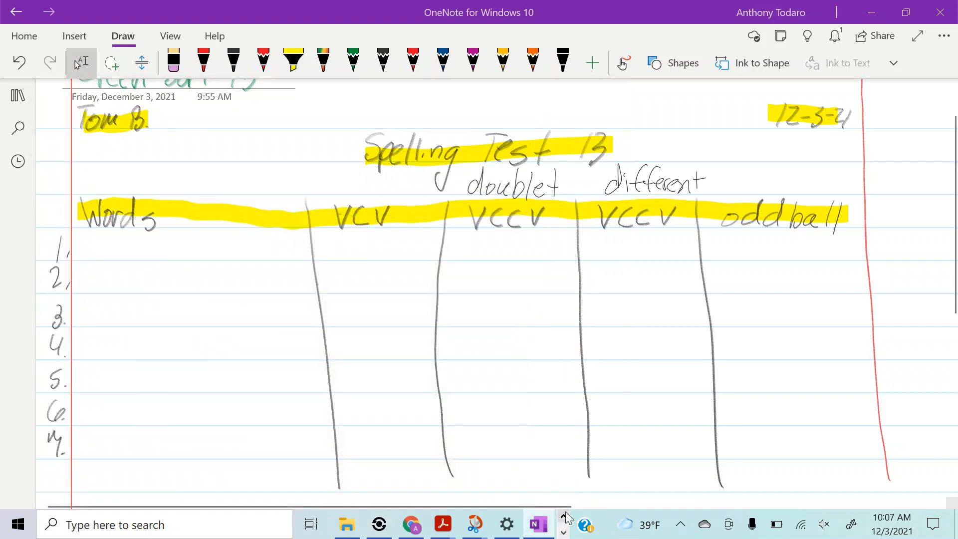
- Open the Blue Sort 9 spelling test page from the page list
{"action": "left_click", "coordinate": [424, 524]}
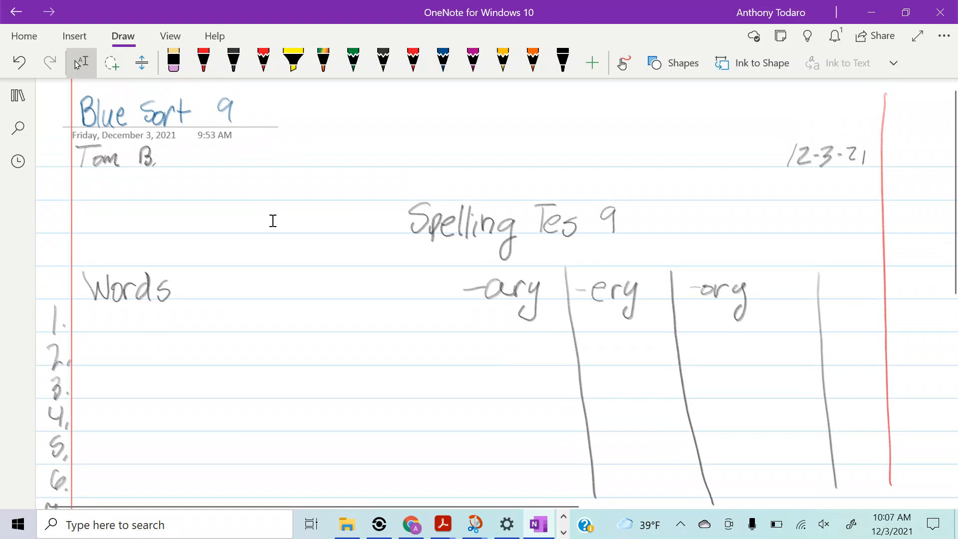
- Highlight the student's name at the top in yellow, then pick the black pen for the missing t
{"action": "left_click", "coordinate": [293, 59]}
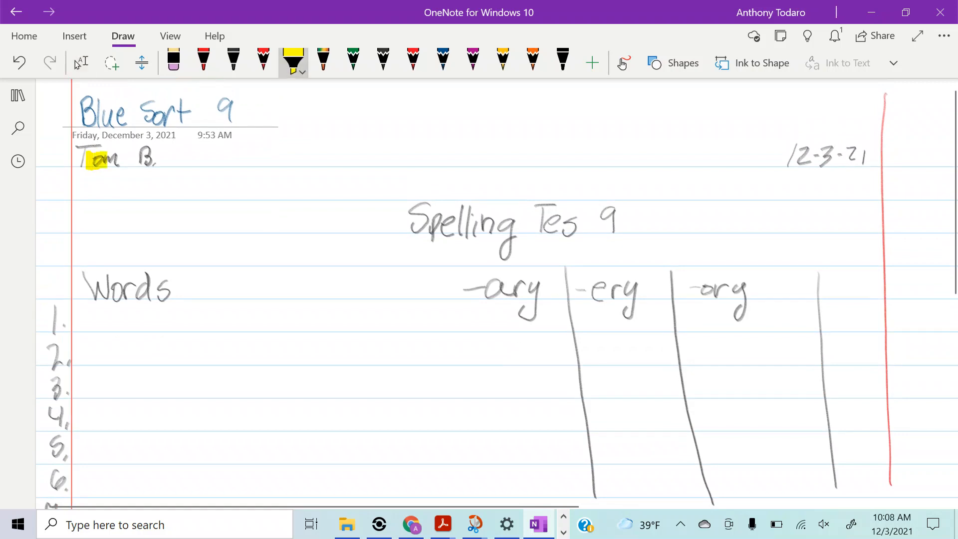
{"action": "left_click_drag", "start_coordinate": [788, 155], "coordinate": [864, 155]}
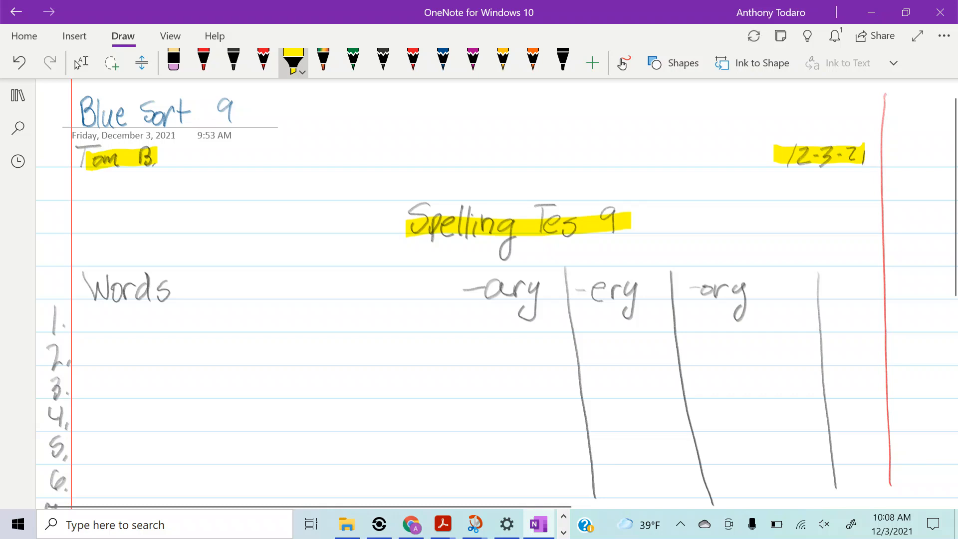
{"action": "left_click", "coordinate": [382, 61]}
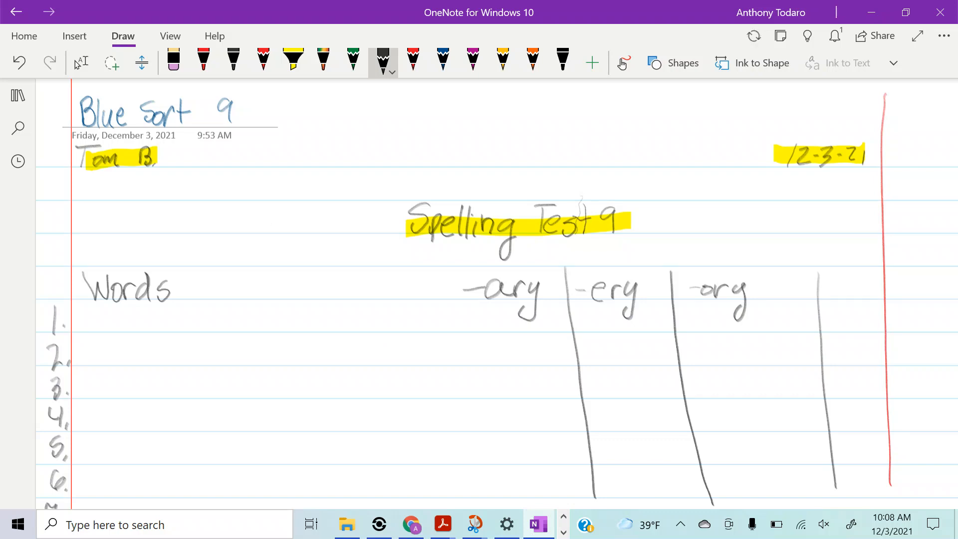
- Highlight the Words/-ary/-ery/-ory header row and the column of numbers in yellow
{"action": "left_click", "coordinate": [292, 62]}
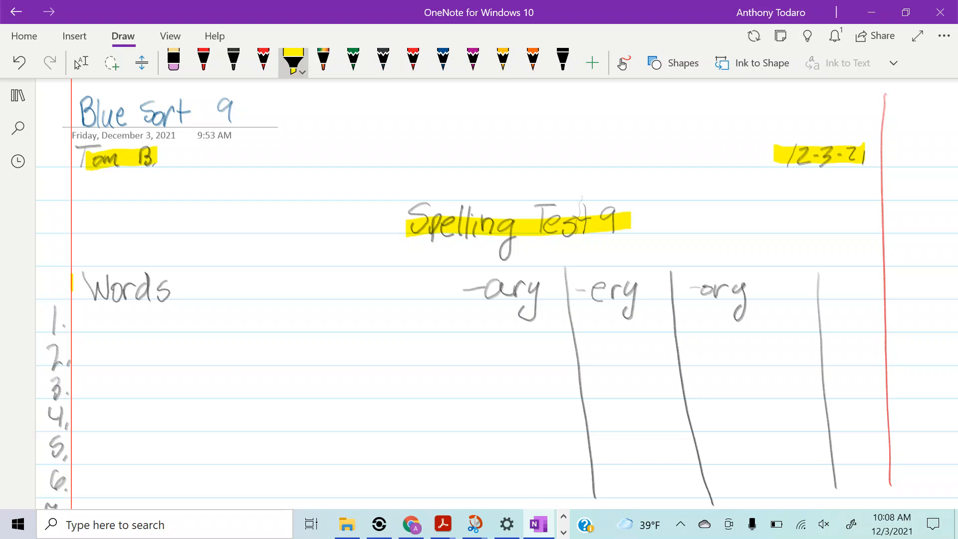
{"action": "left_click_drag", "start_coordinate": [73, 287], "coordinate": [541, 290]}
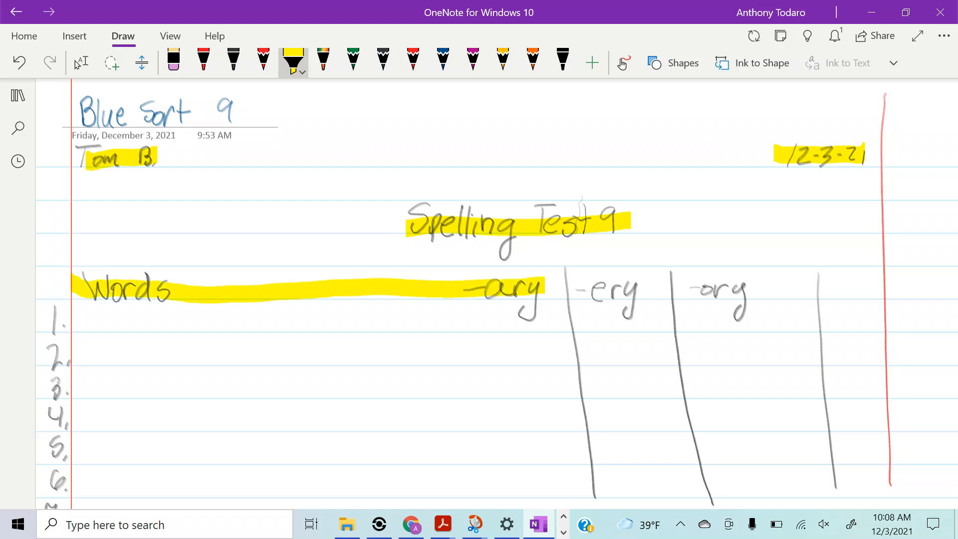
{"action": "left_click_drag", "start_coordinate": [541, 284], "coordinate": [892, 278]}
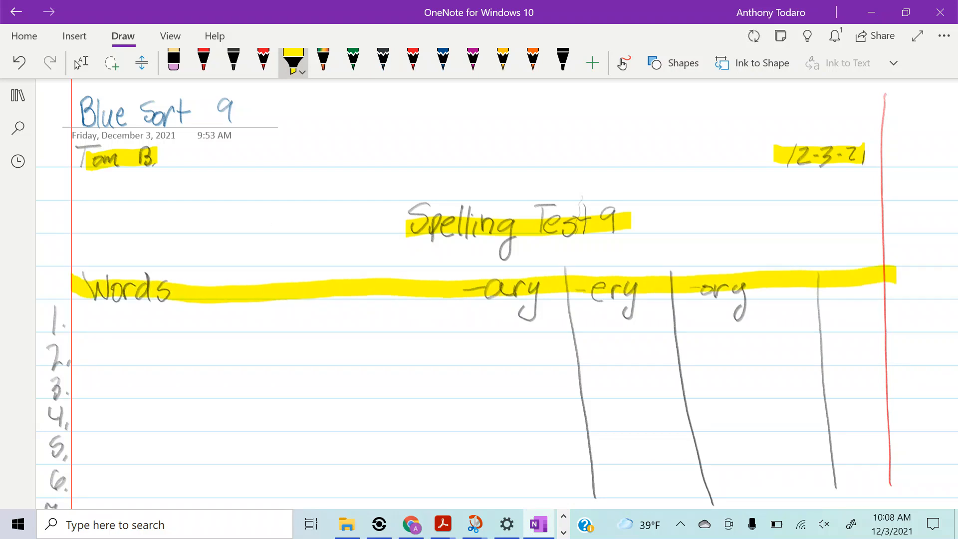
{"action": "left_click_drag", "start_coordinate": [58, 306], "coordinate": [58, 483]}
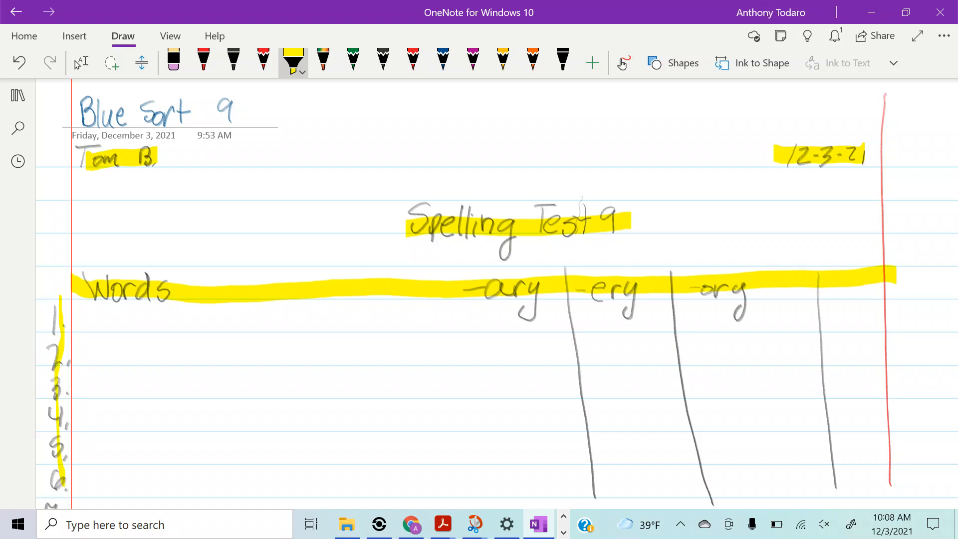
{"action": "left_click_drag", "start_coordinate": [565, 250], "coordinate": [573, 501]}
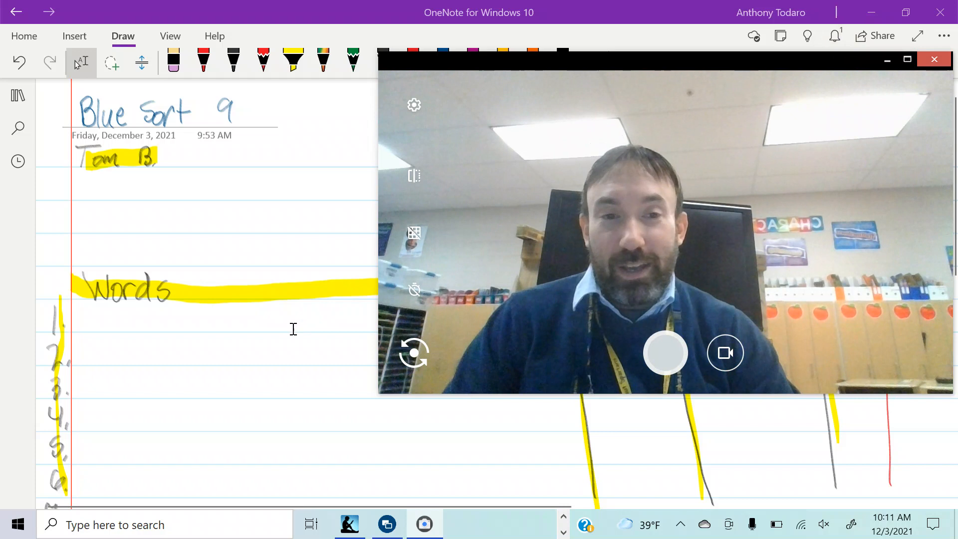
- Finish highlighting and bring up the screen-recording app's file list over the page
{"action": "left_click", "coordinate": [934, 59]}
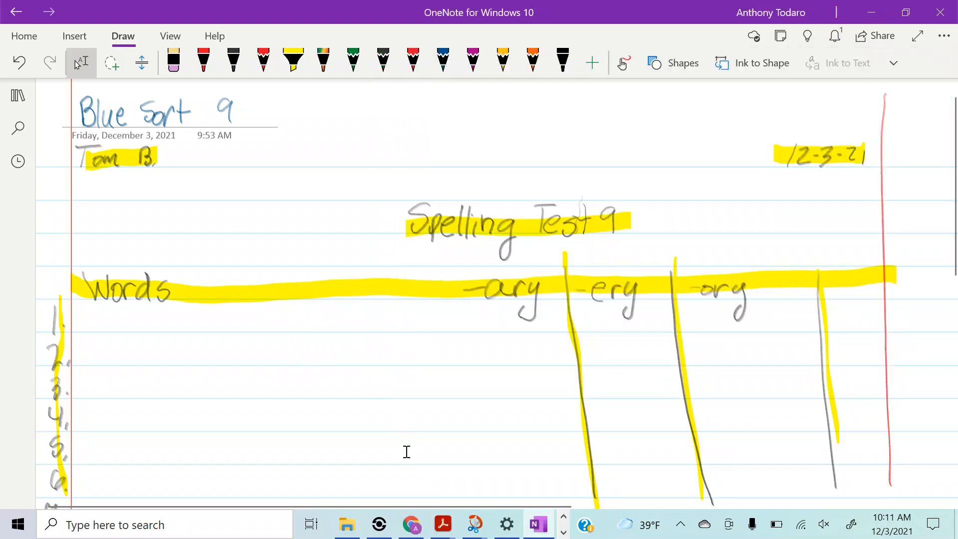
{"action": "left_click", "coordinate": [378, 524]}
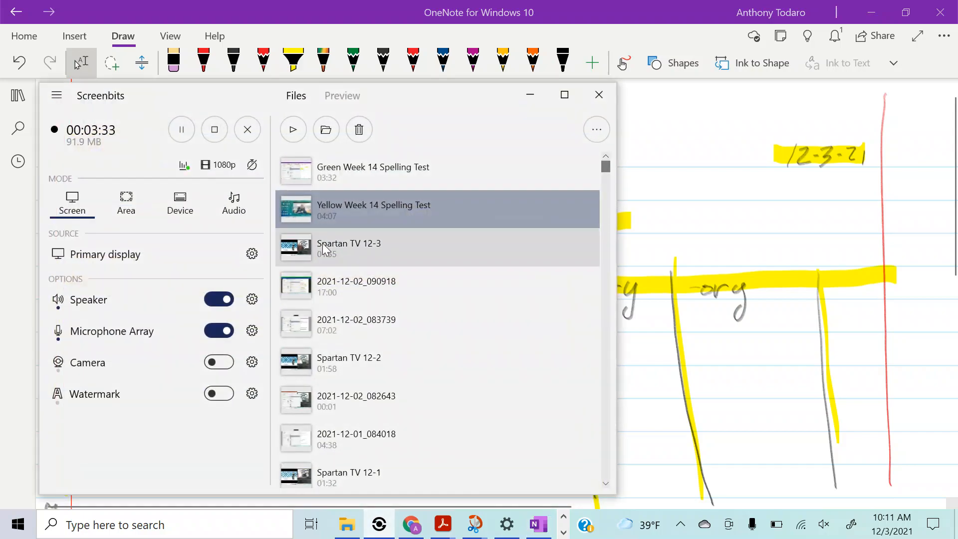